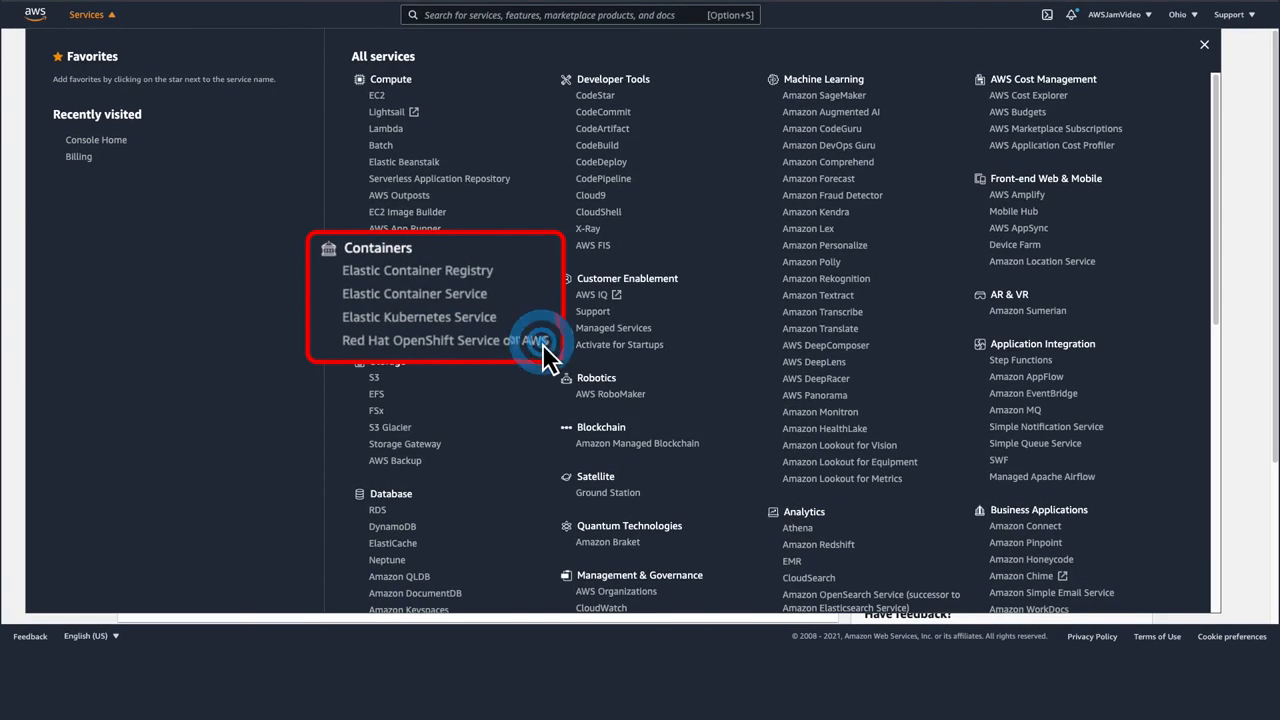
- Open Red Hat OpenShift Service on AWS and enable OpenShift for the account
left_click(431, 340)
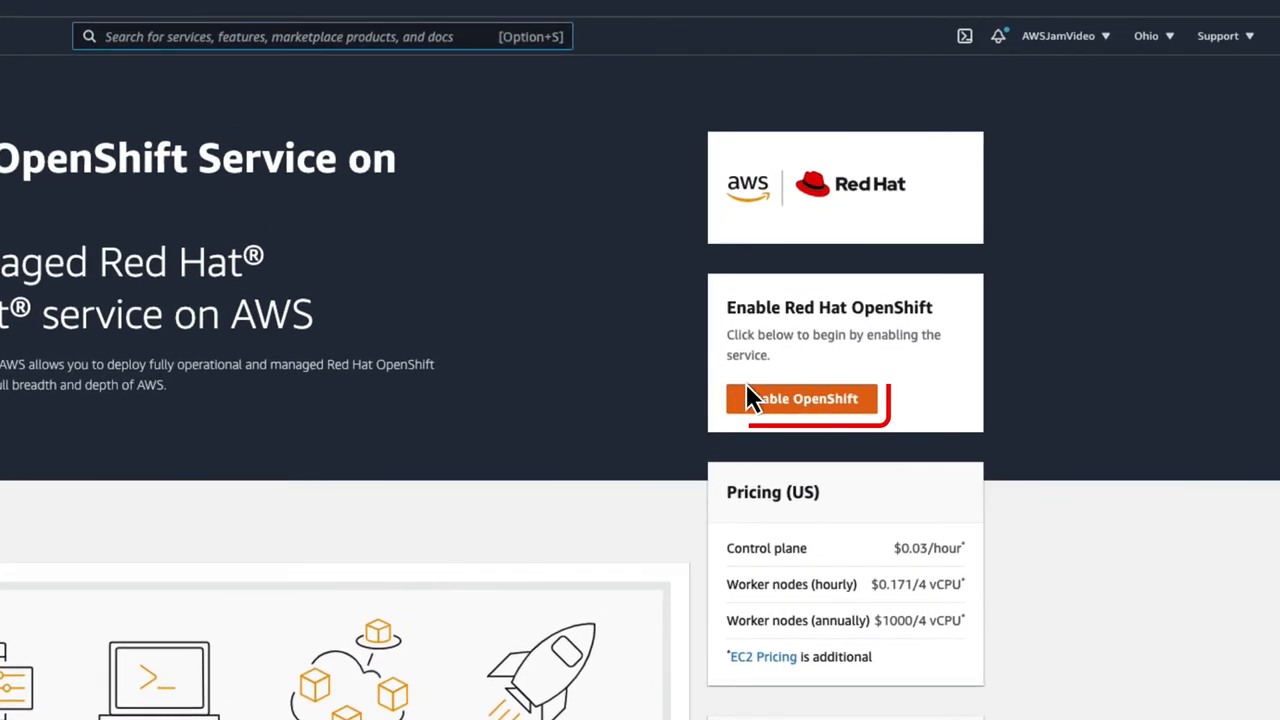
left_click(803, 398)
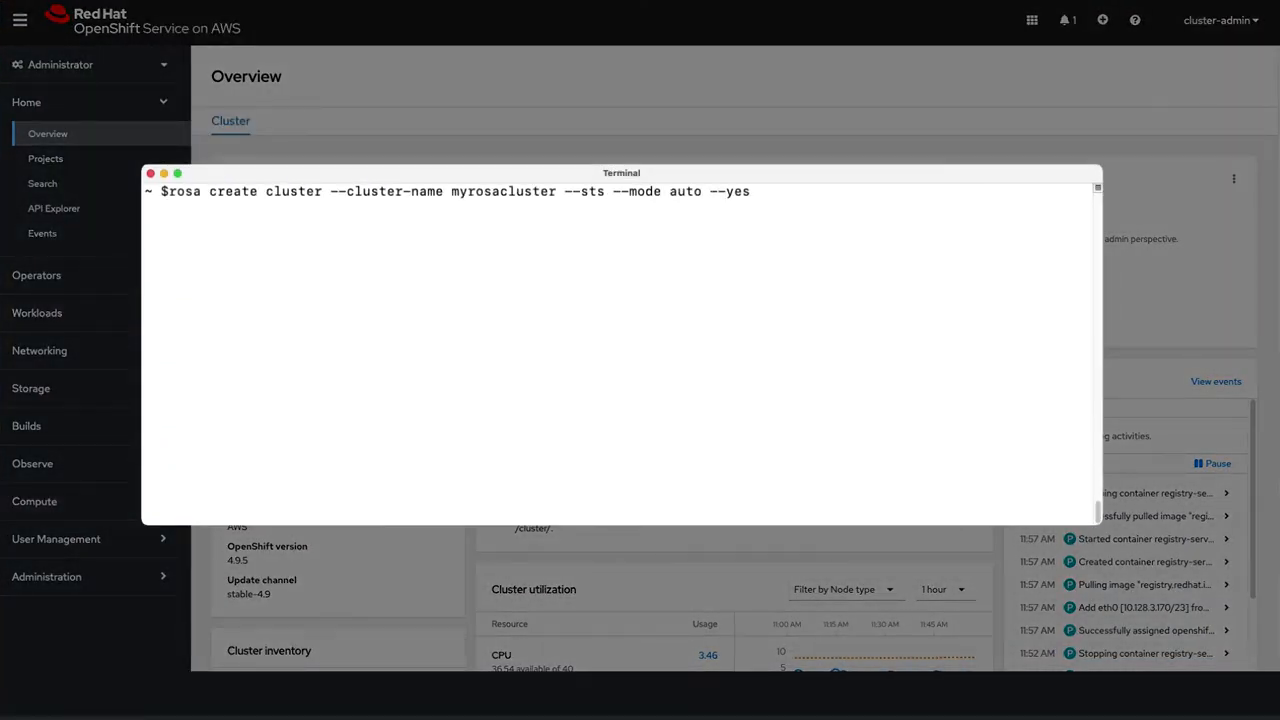
- Create myrosacluster with STS auto mode, make the ostoy project, and enter 'oc apply -f microservice.yaml'
key("Return")
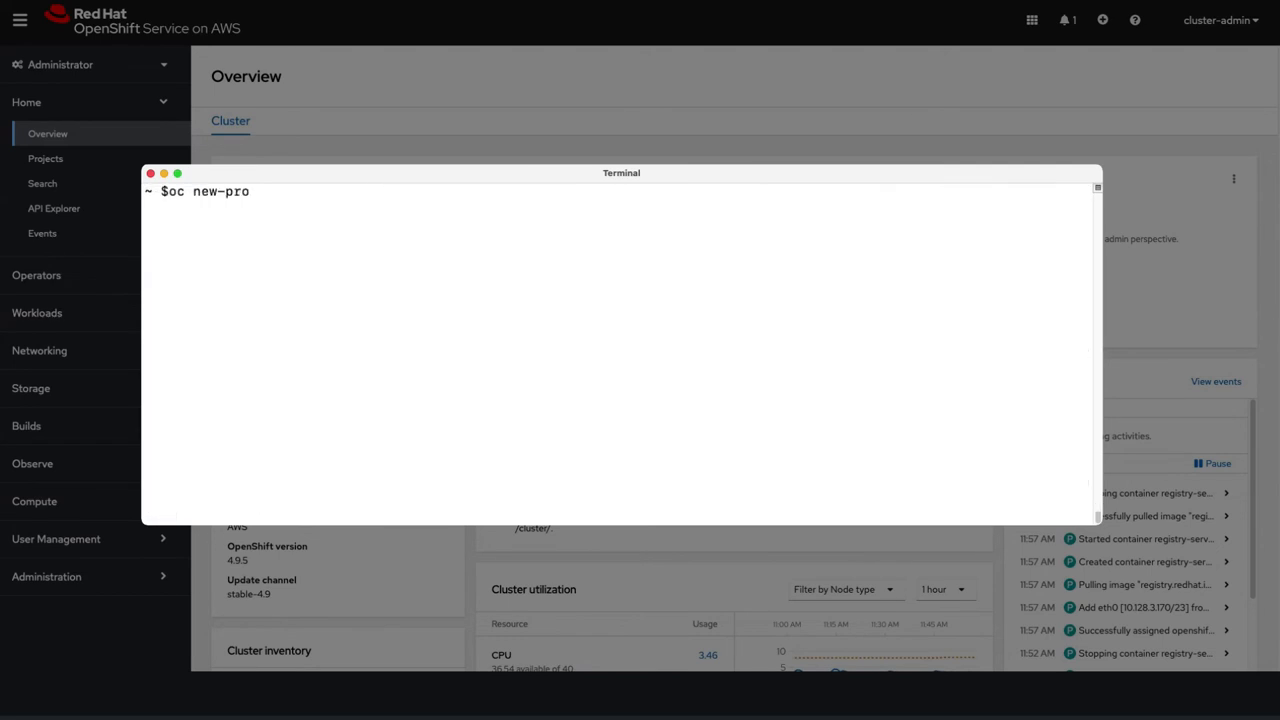
key("Return")
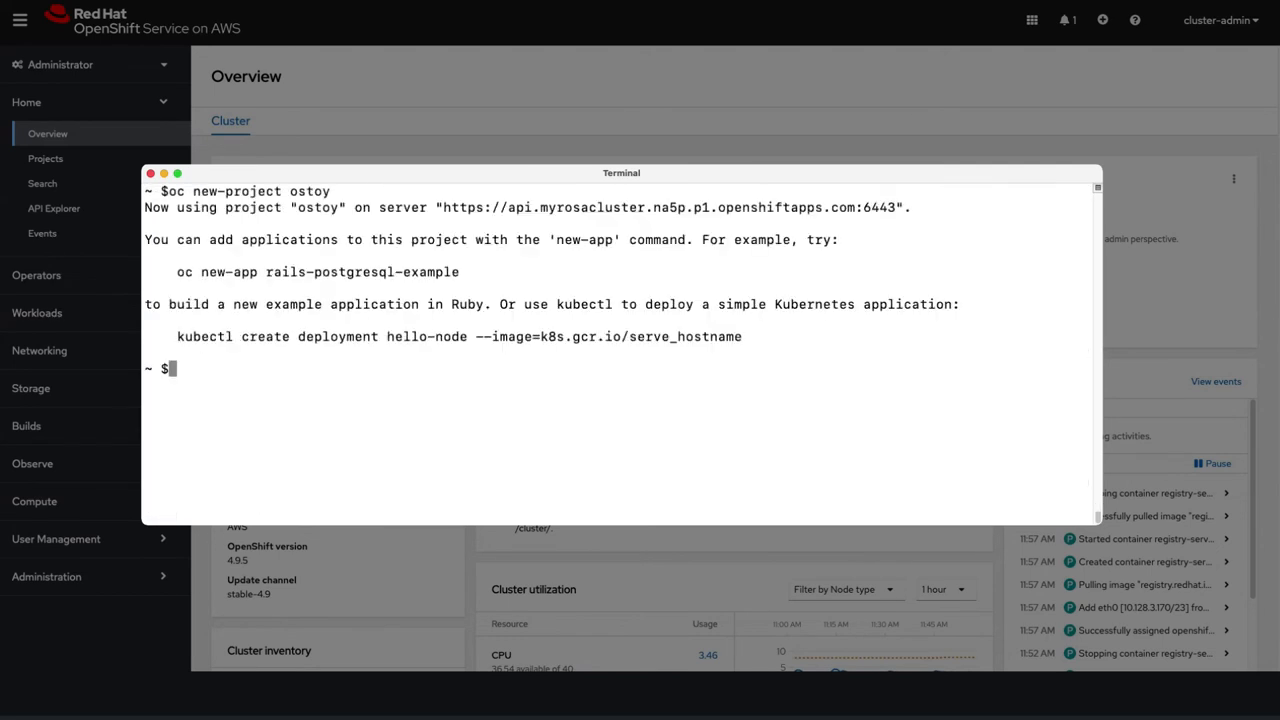
type("oc apply -f microservice.yaml")
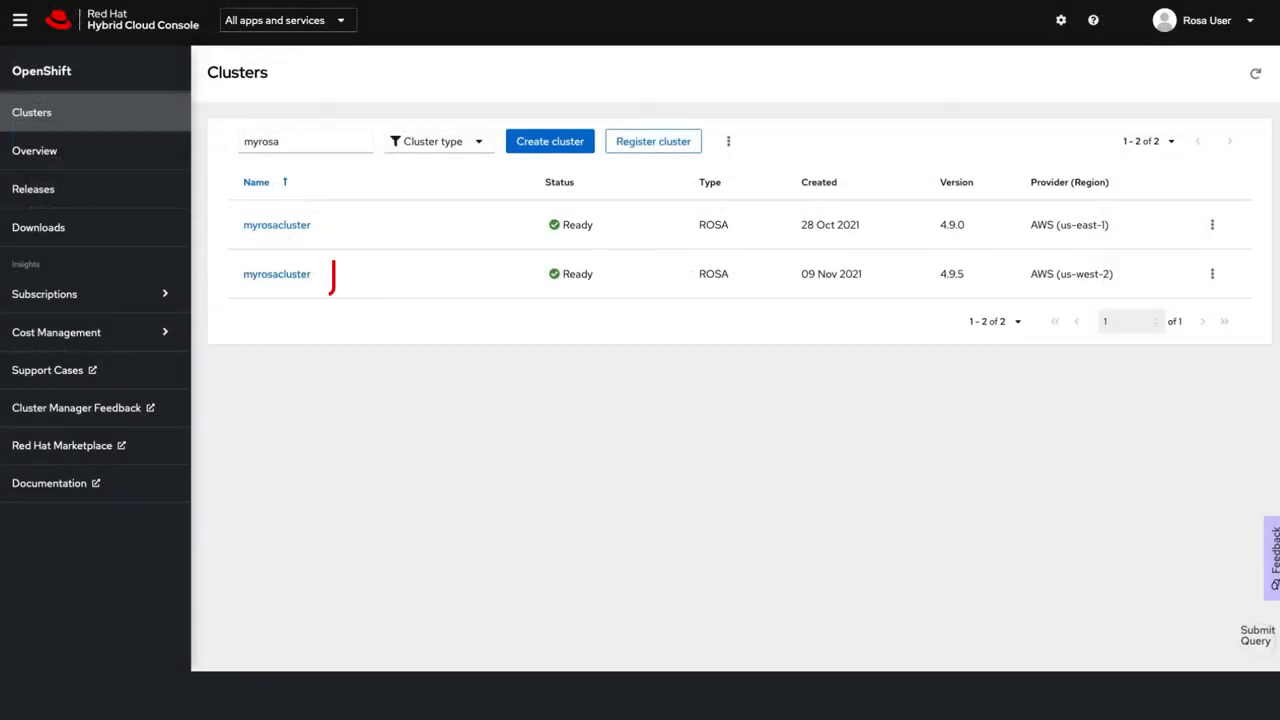
- Open the 09 Nov 2021 myrosacluster and view its Access control, Add-ons and Networking tabs
left_click(276, 273)
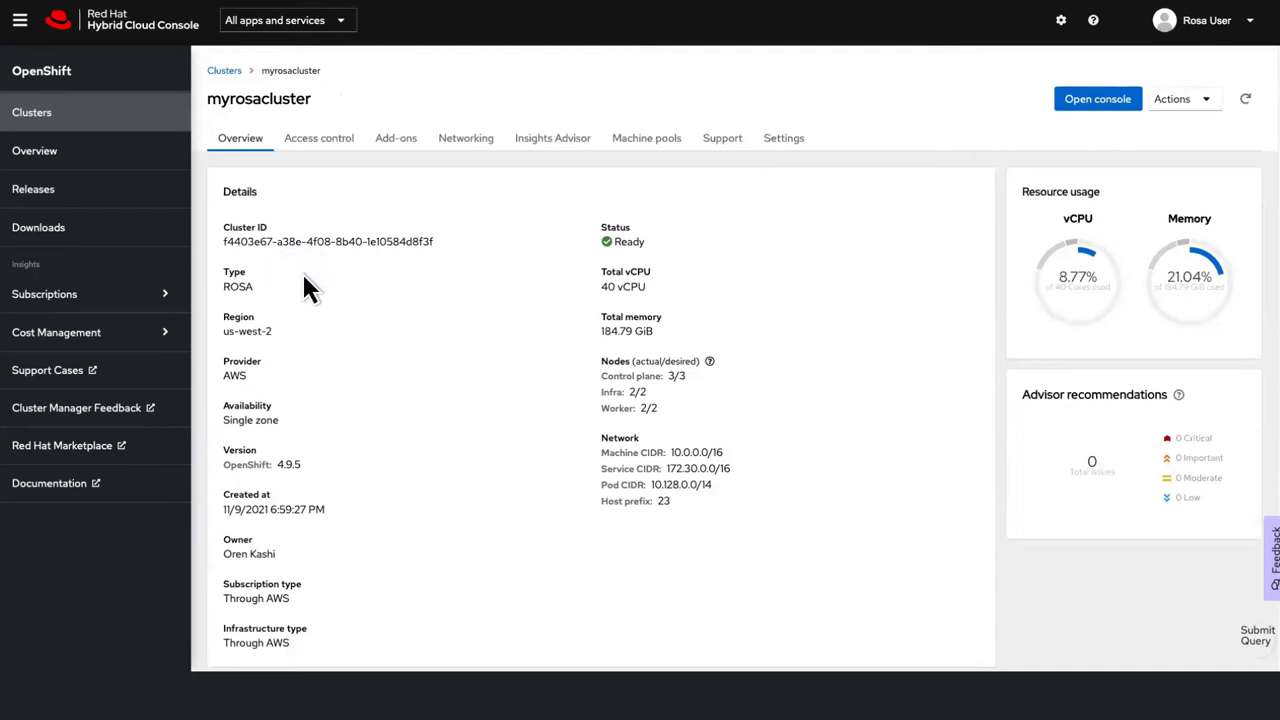
left_click(318, 138)
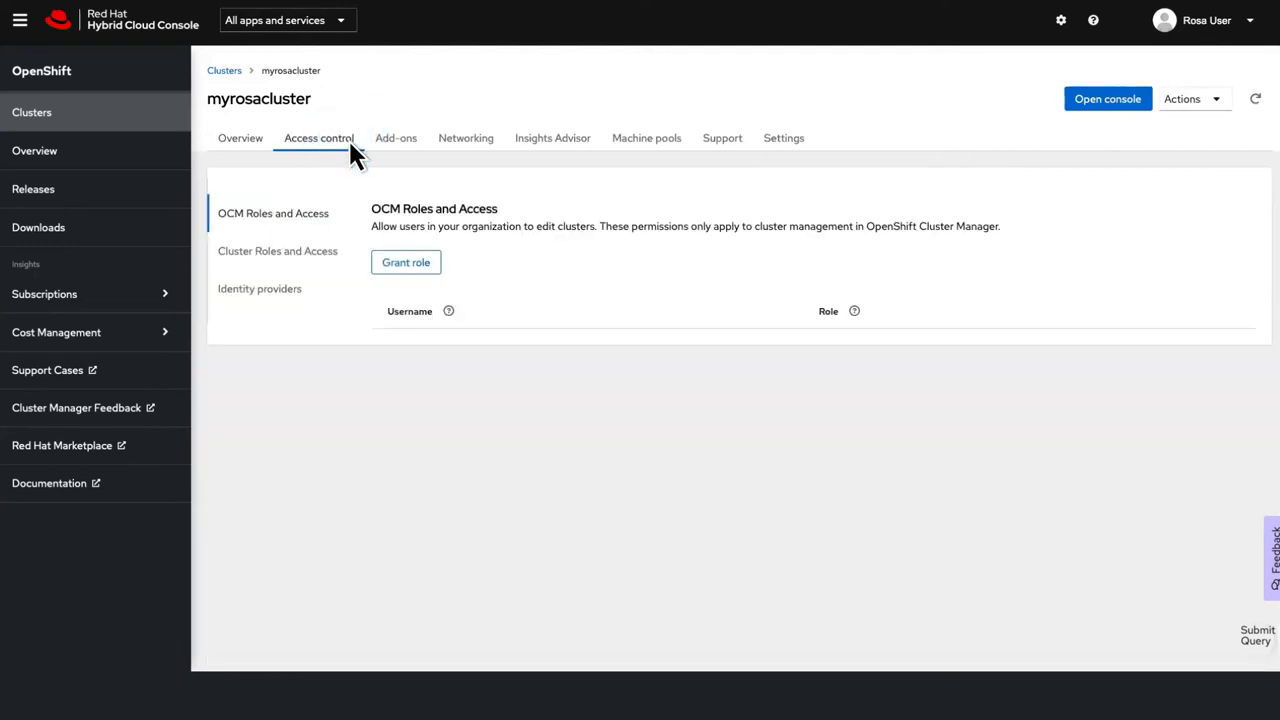
left_click(395, 138)
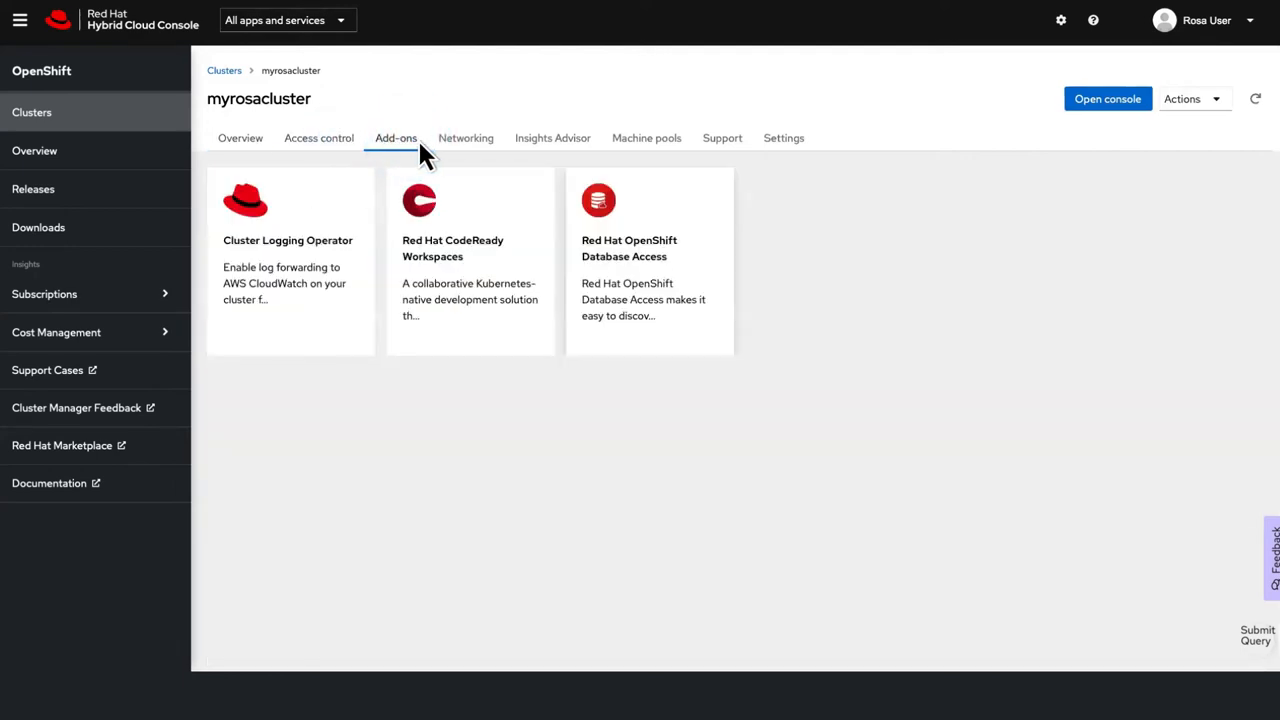
left_click(465, 137)
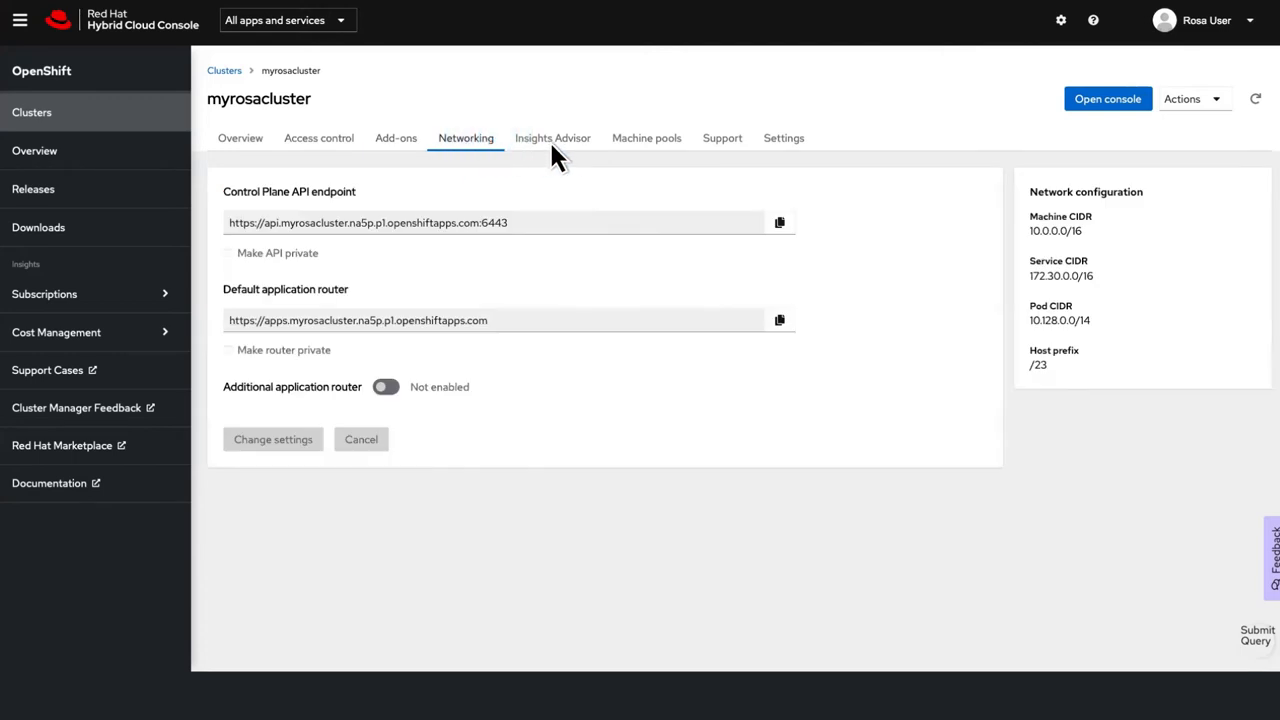
mouse_move(783, 155)
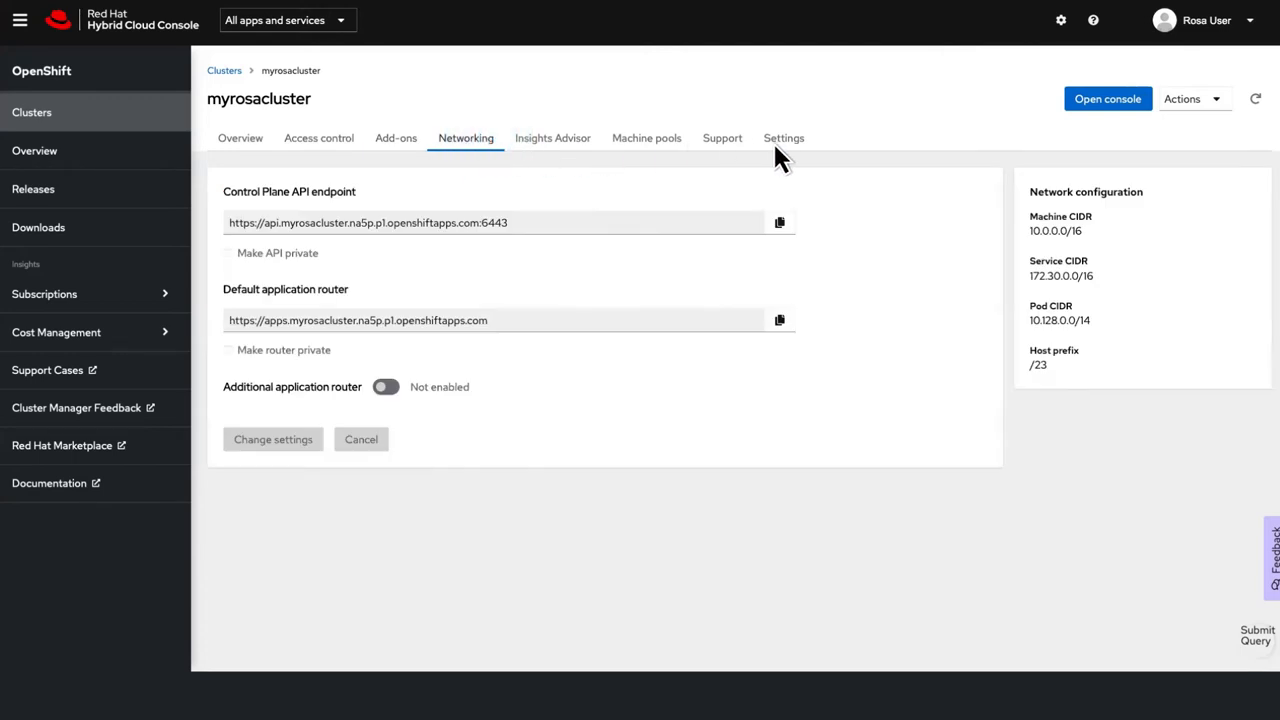